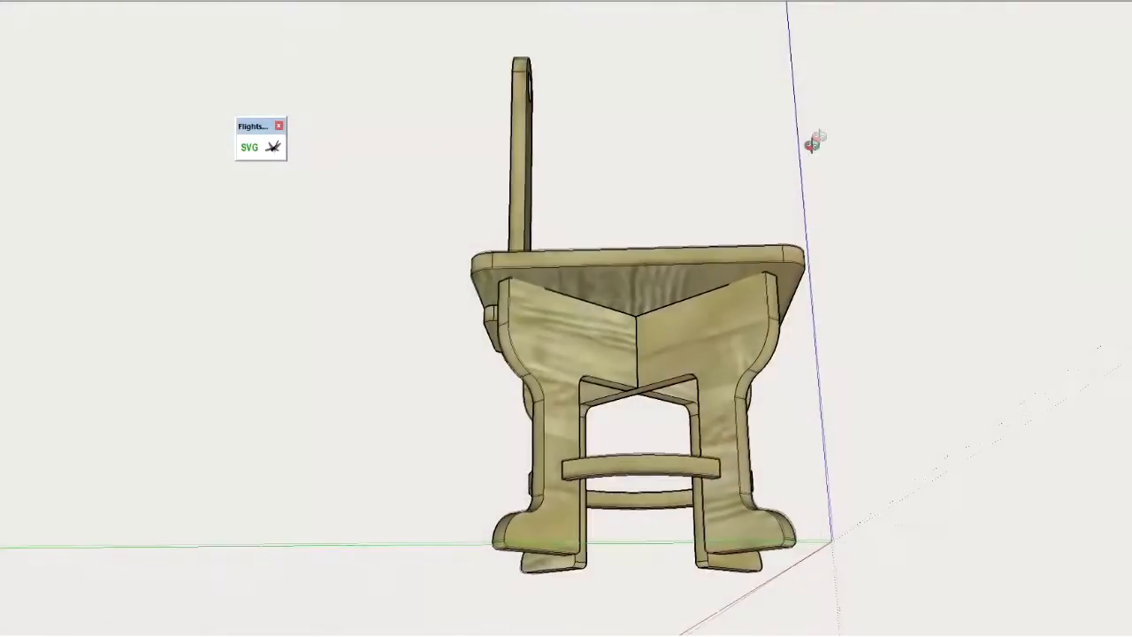
Orbit the stool model to view it upright.
left_click_drag(619, 353, 681, 484)
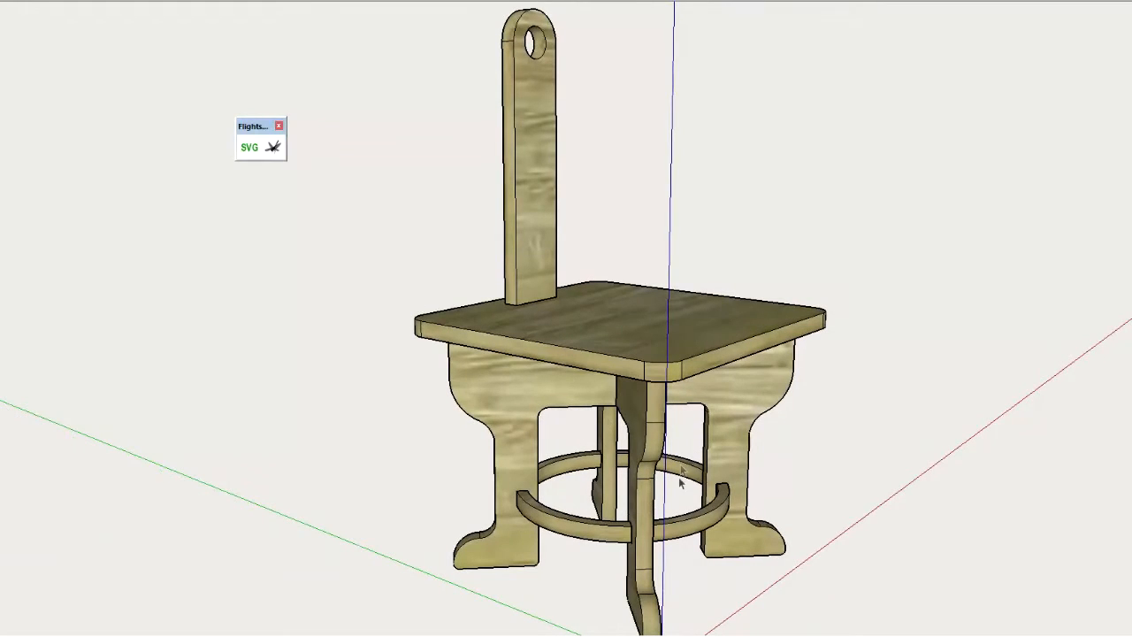
mouse_move(561, 545)
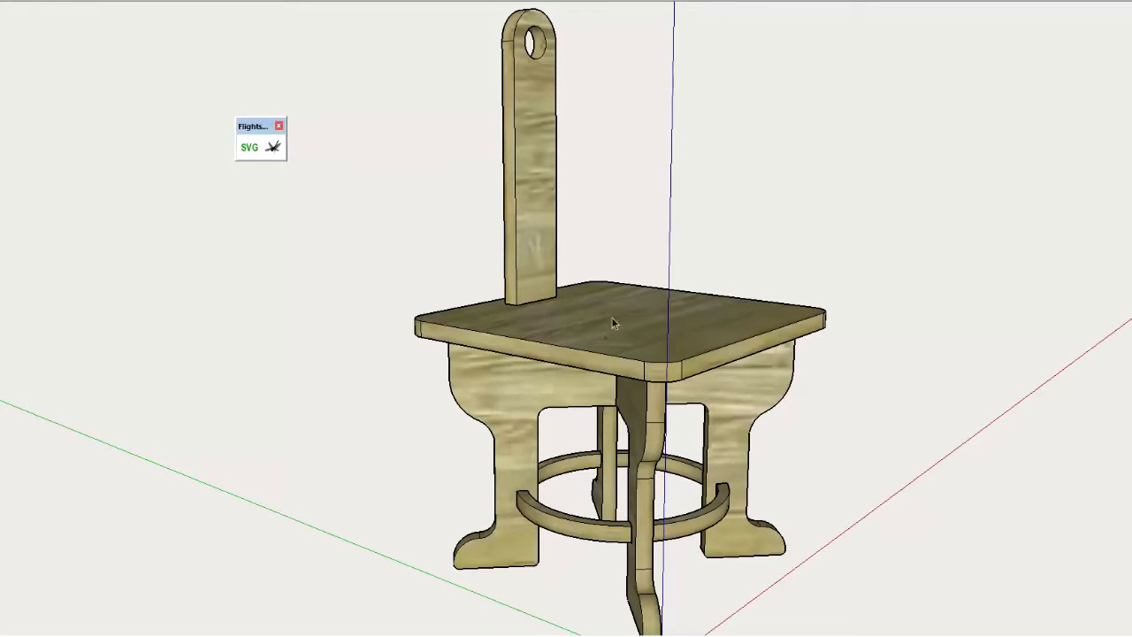
mouse_move(498, 285)
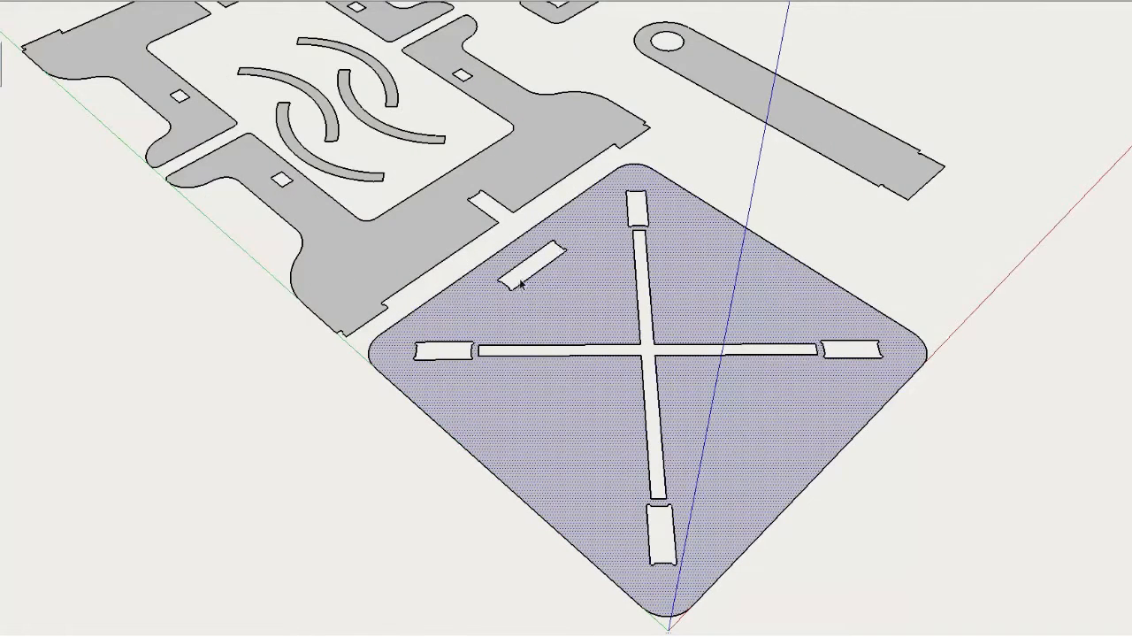
mouse_move(858, 353)
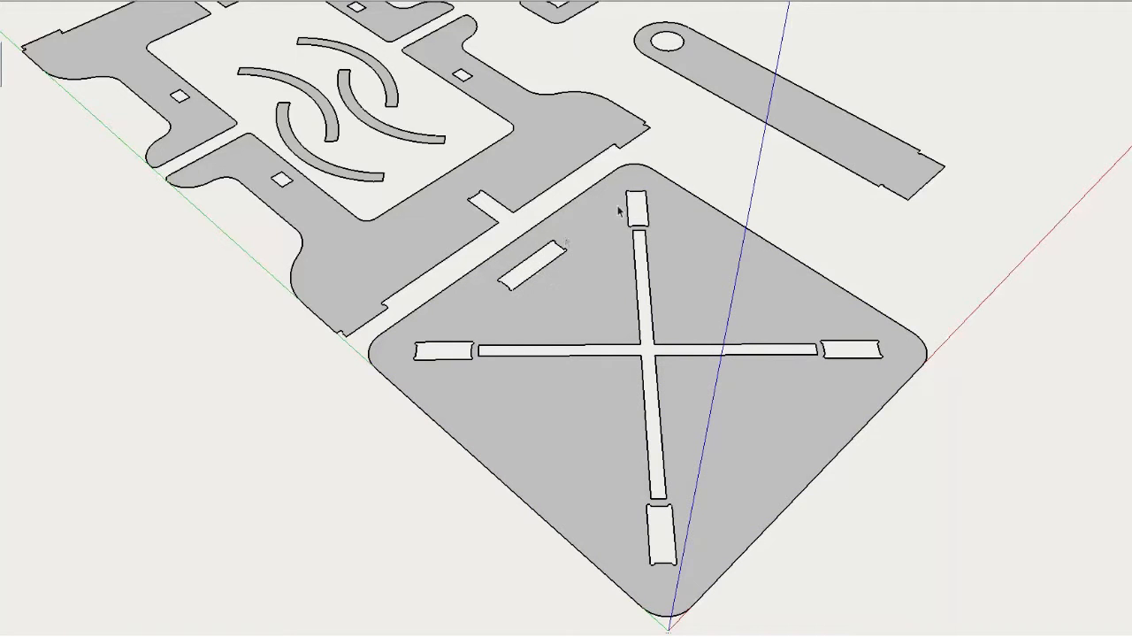
mouse_move(668, 542)
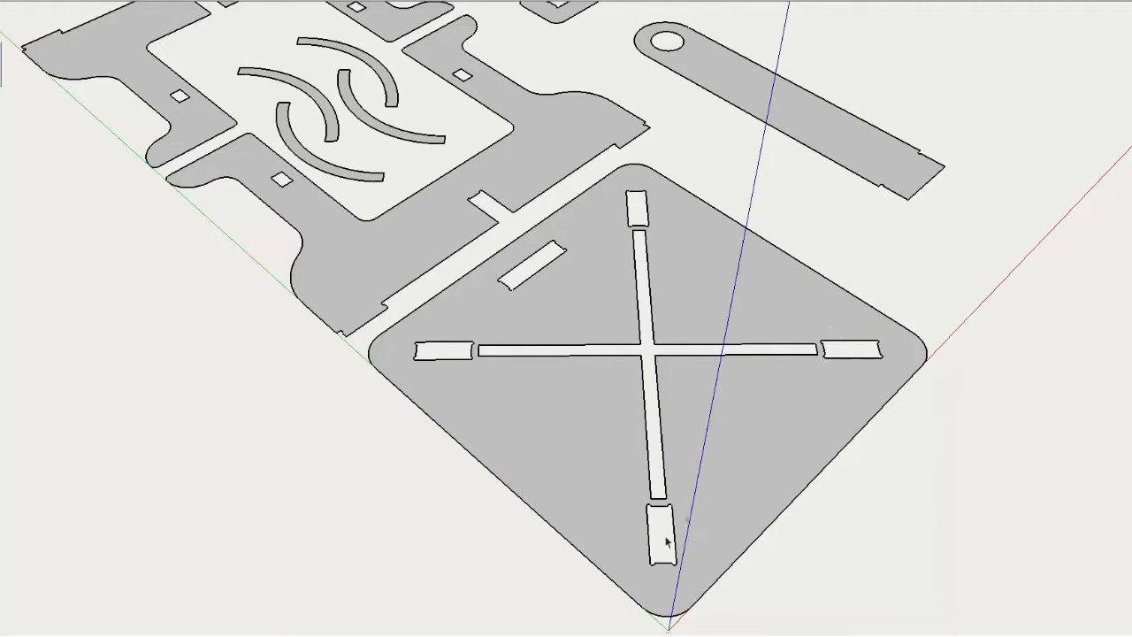
mouse_move(438, 354)
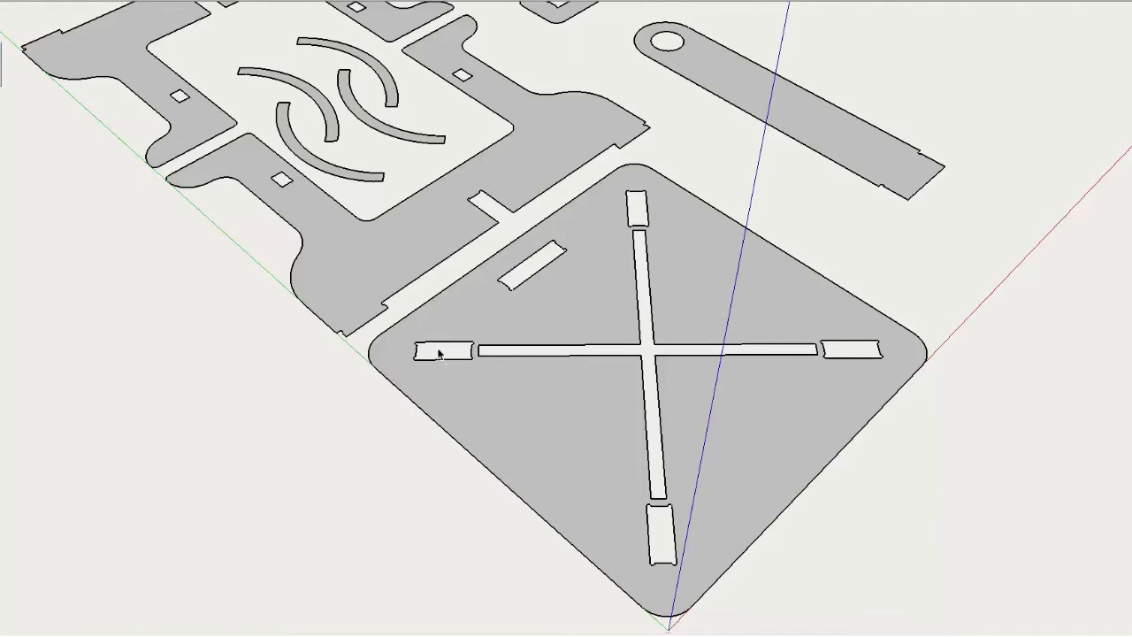
mouse_move(681, 362)
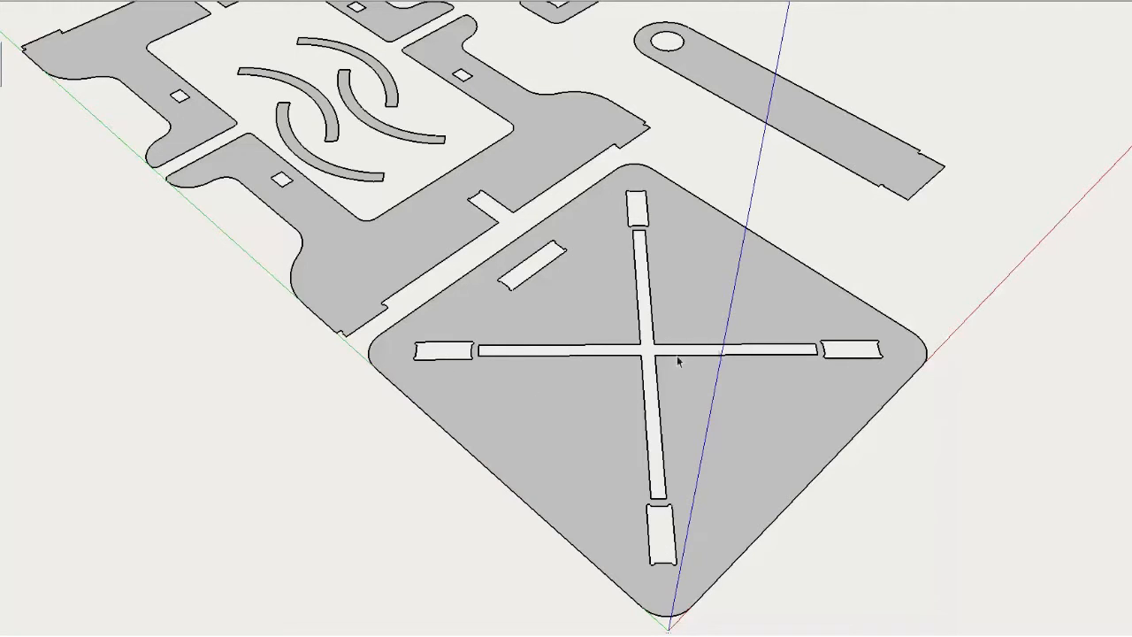
mouse_move(654, 415)
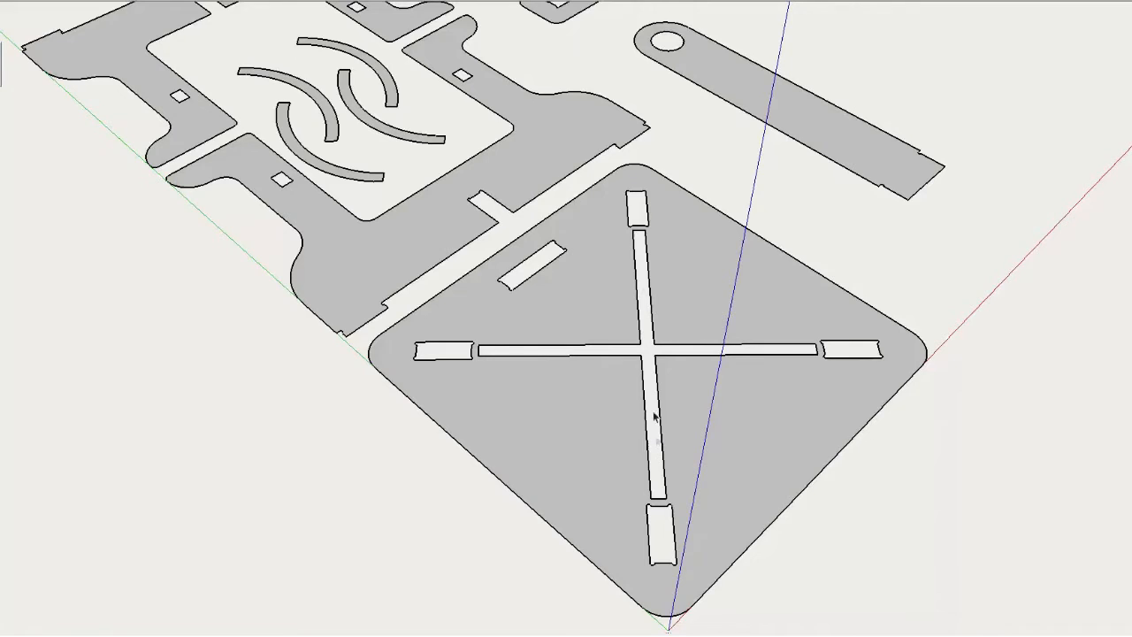
mouse_move(650, 354)
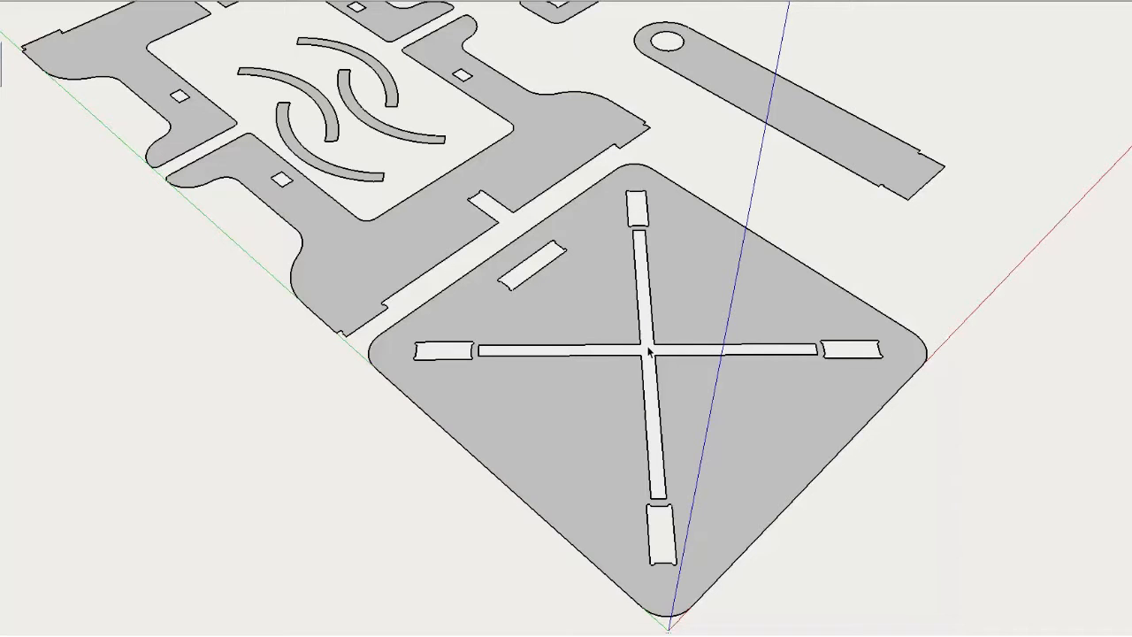
mouse_move(363, 330)
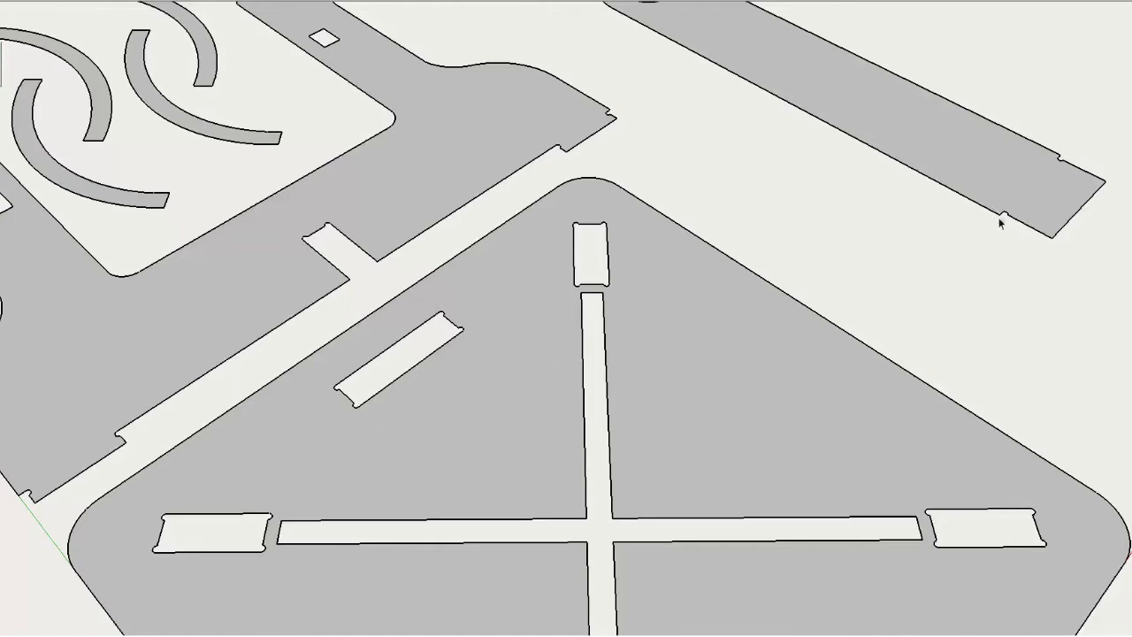
mouse_move(803, 228)
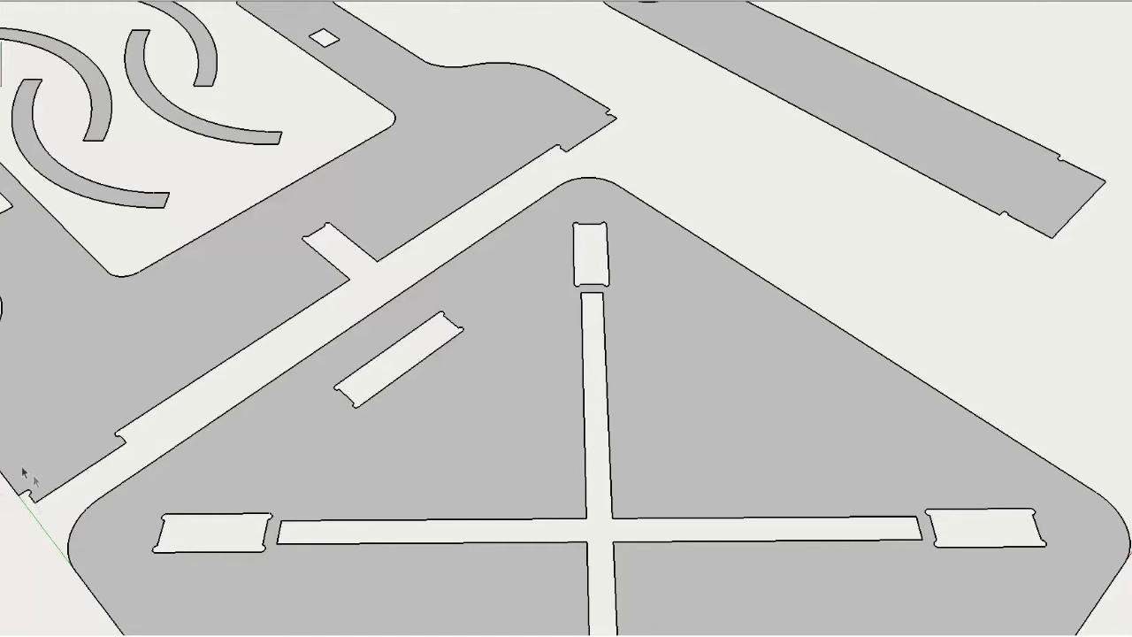
mouse_move(878, 202)
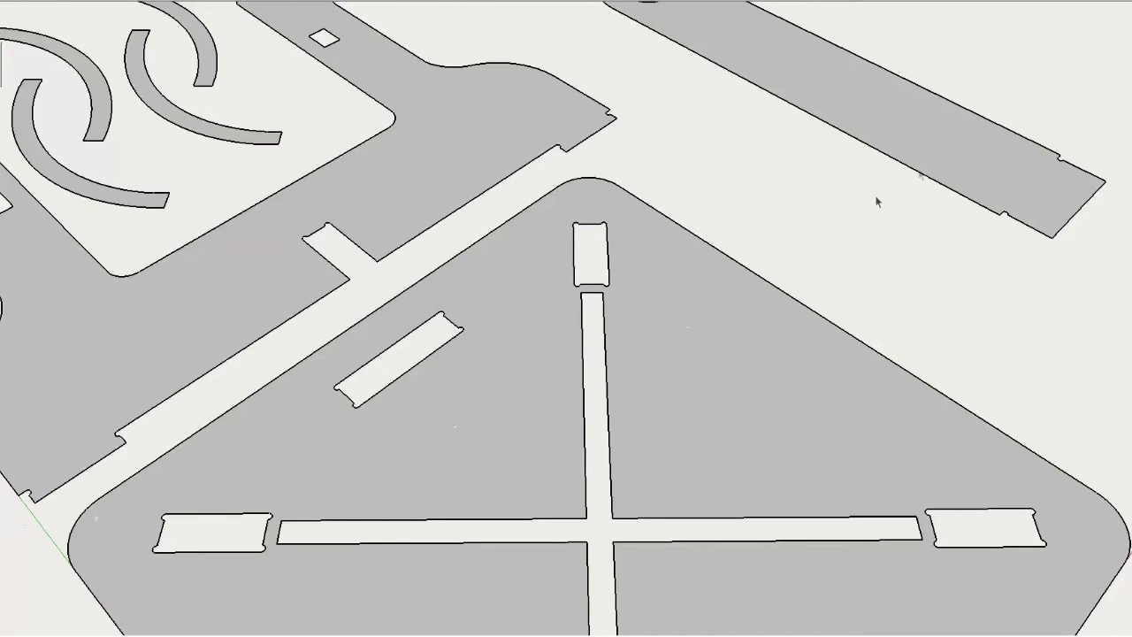
mouse_move(1002, 204)
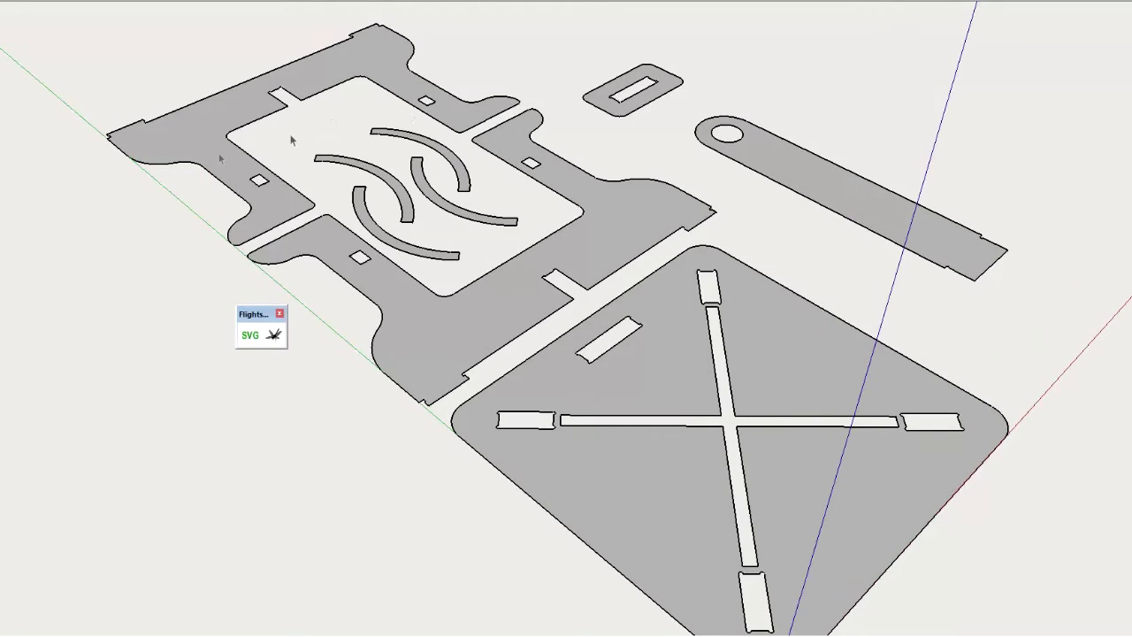
mouse_move(202, 148)
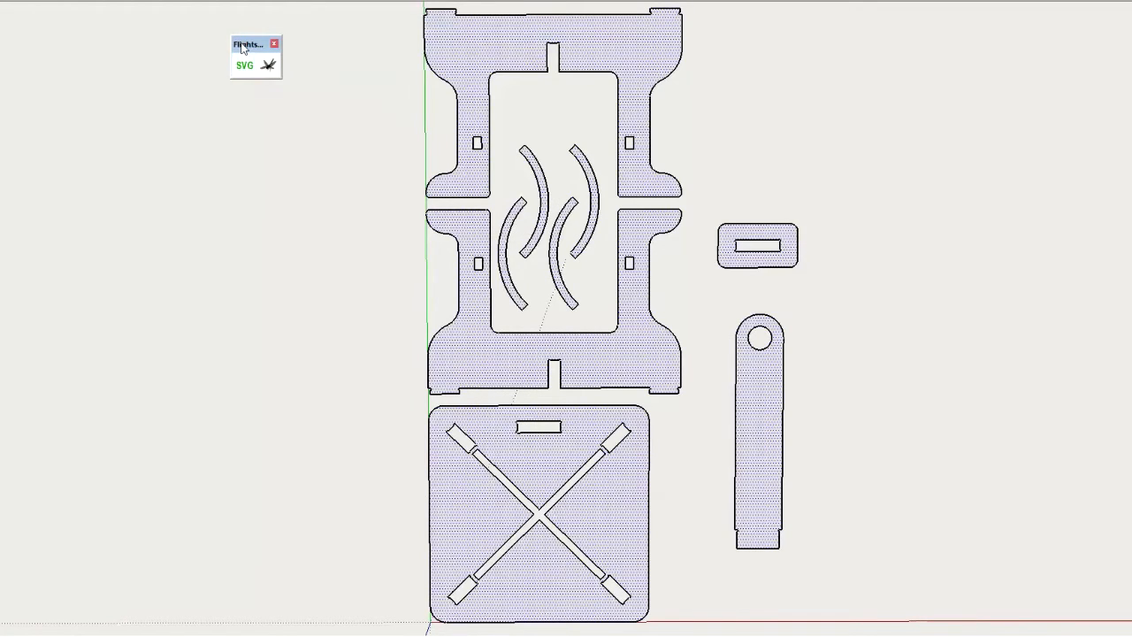
mouse_move(269, 64)
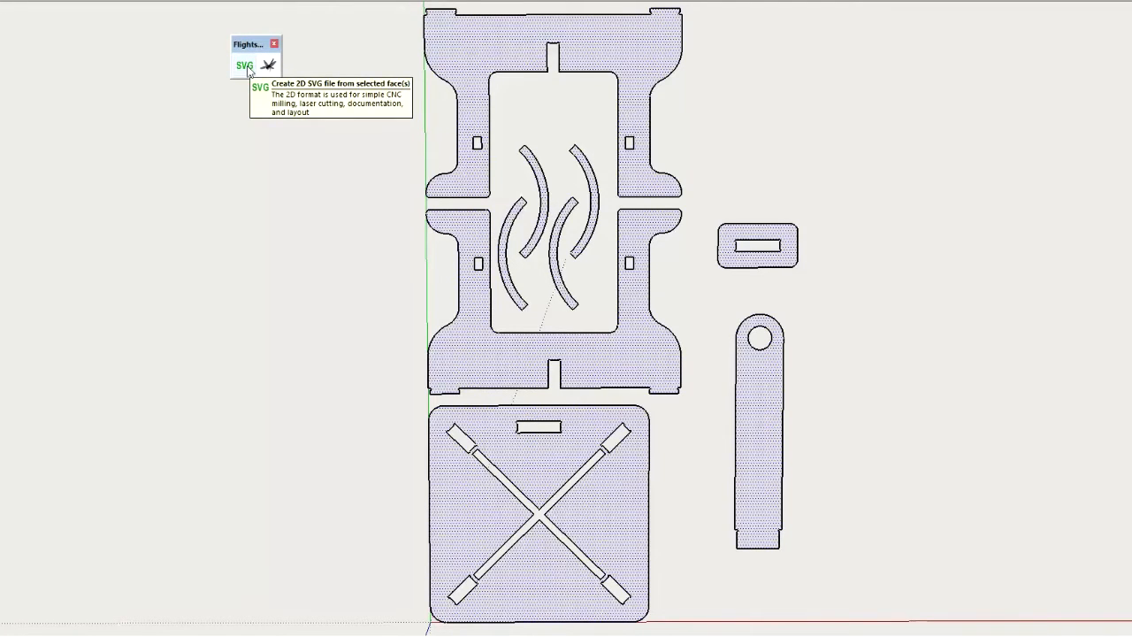
Export the selected flattened parts as SVG with a 0.25 in tolerance and confirm.
left_click(243, 66)
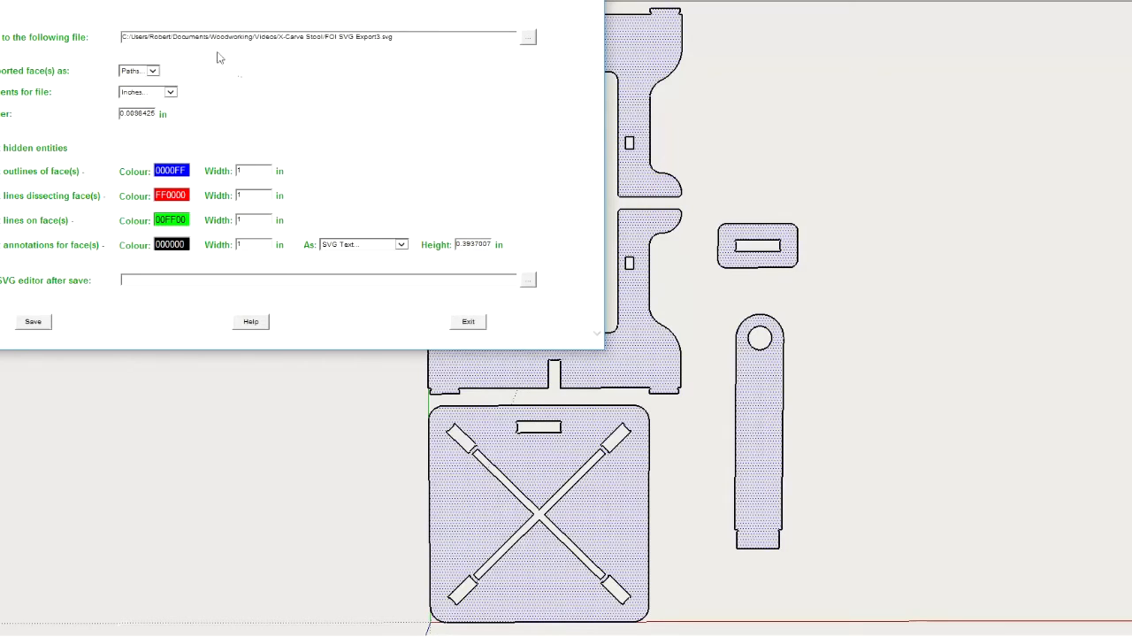
left_click(380, 37)
type("4")
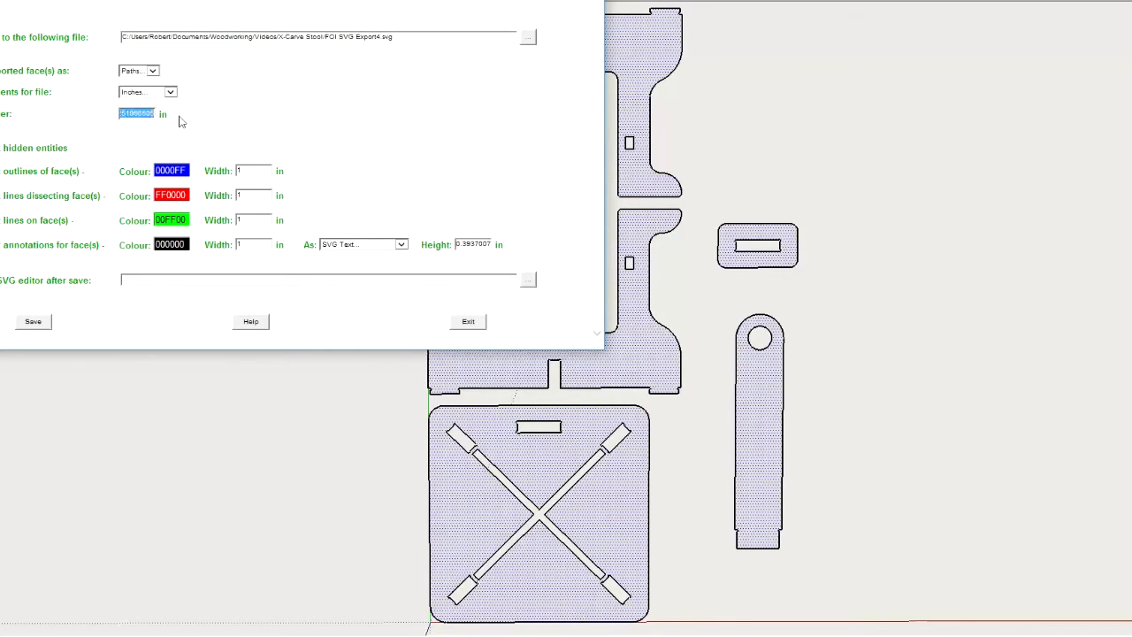
type("0.25")
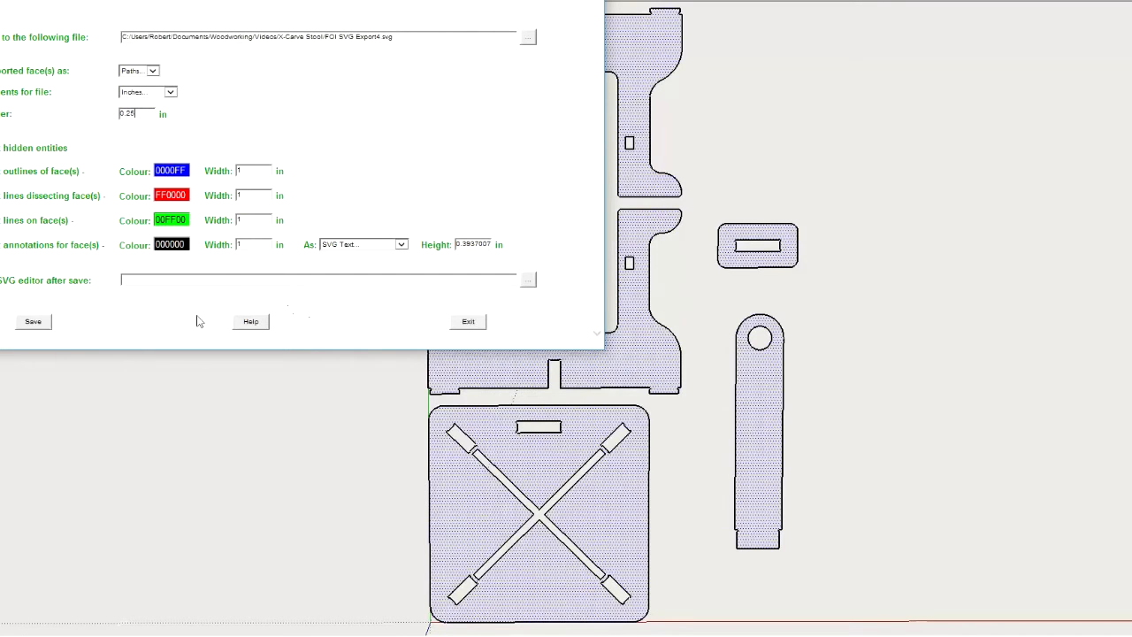
left_click(33, 321)
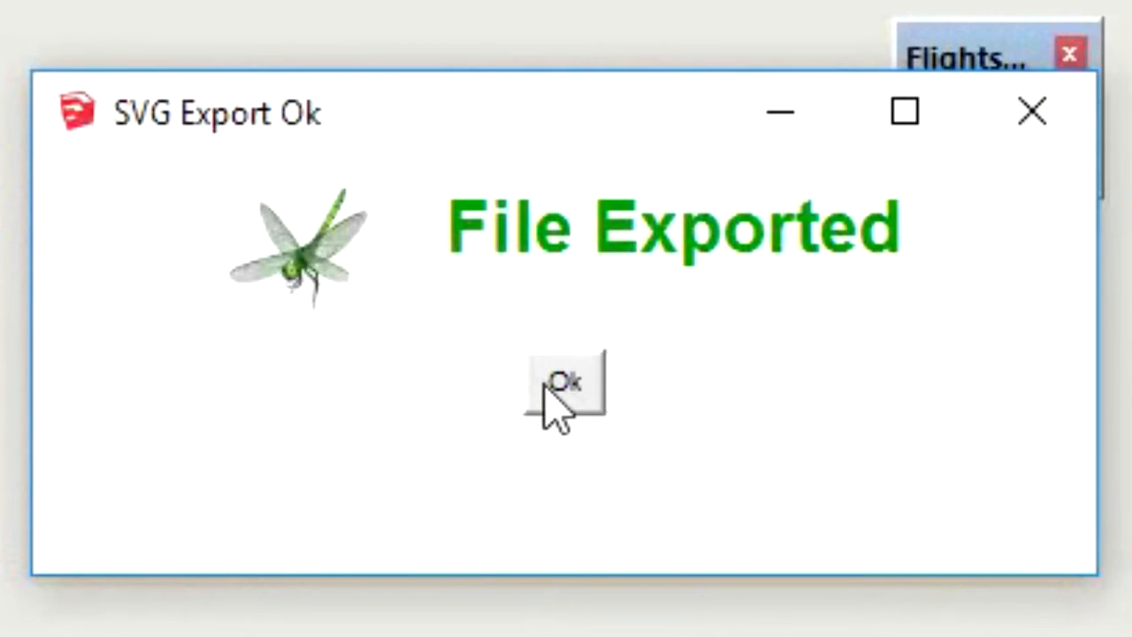
left_click(566, 384)
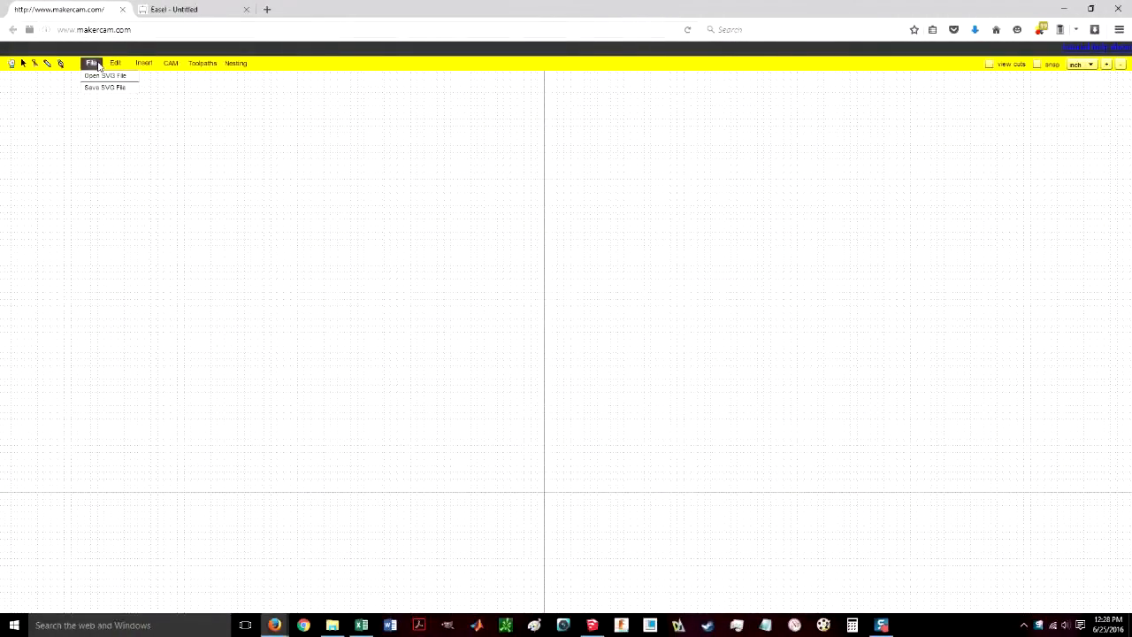
Load the FOI SVG Export4 file into MakerCAM through Open SVG File.
left_click(104, 75)
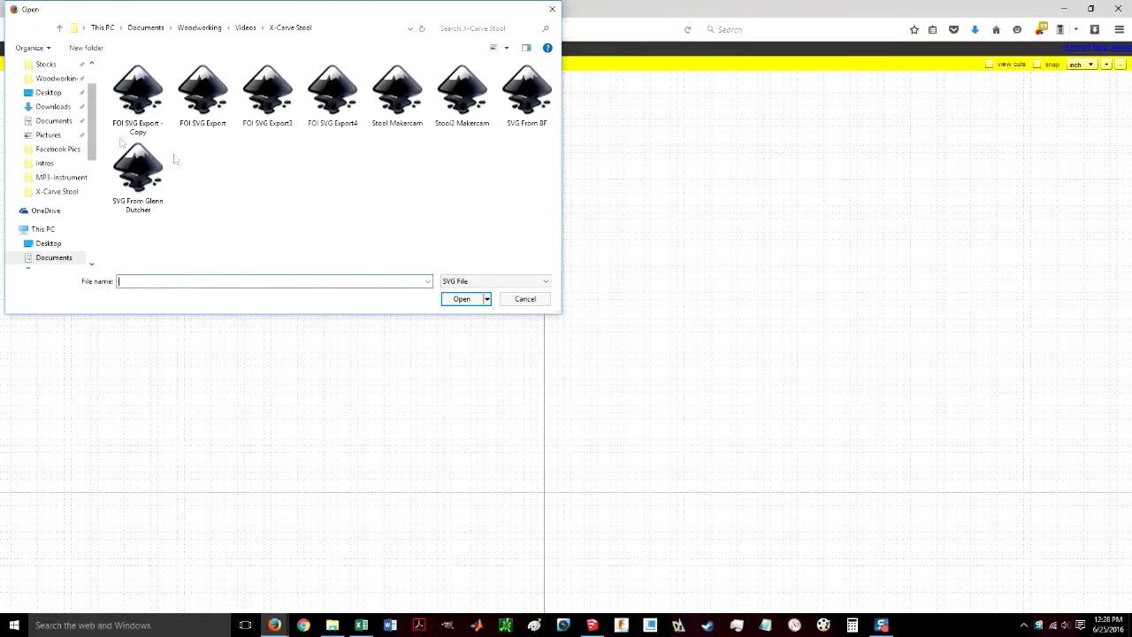
left_click(332, 88)
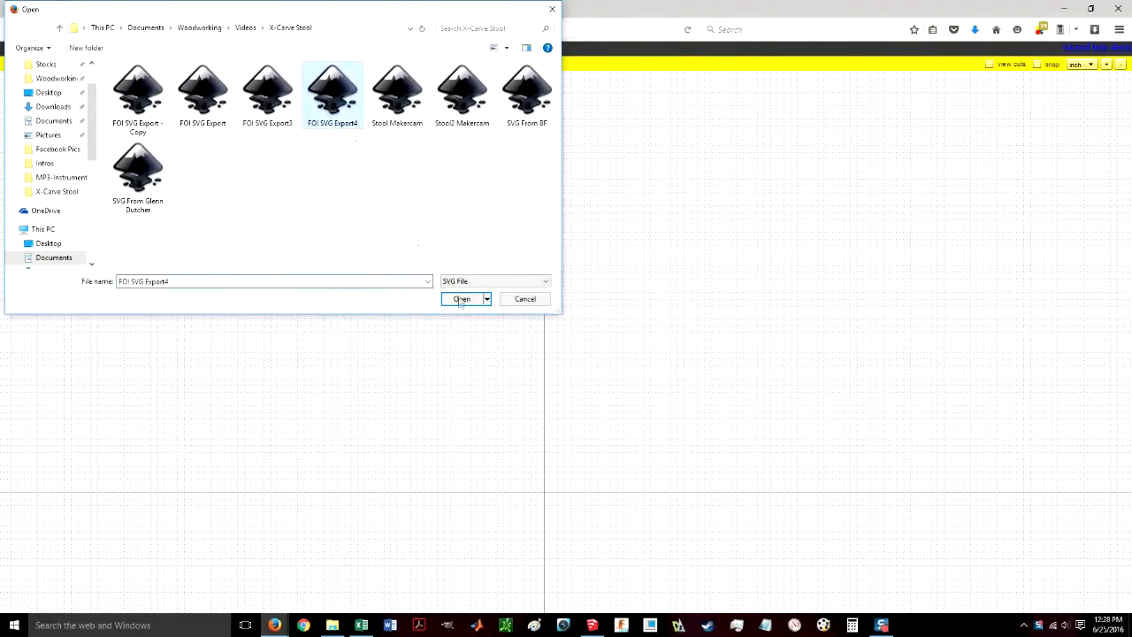
left_click(461, 299)
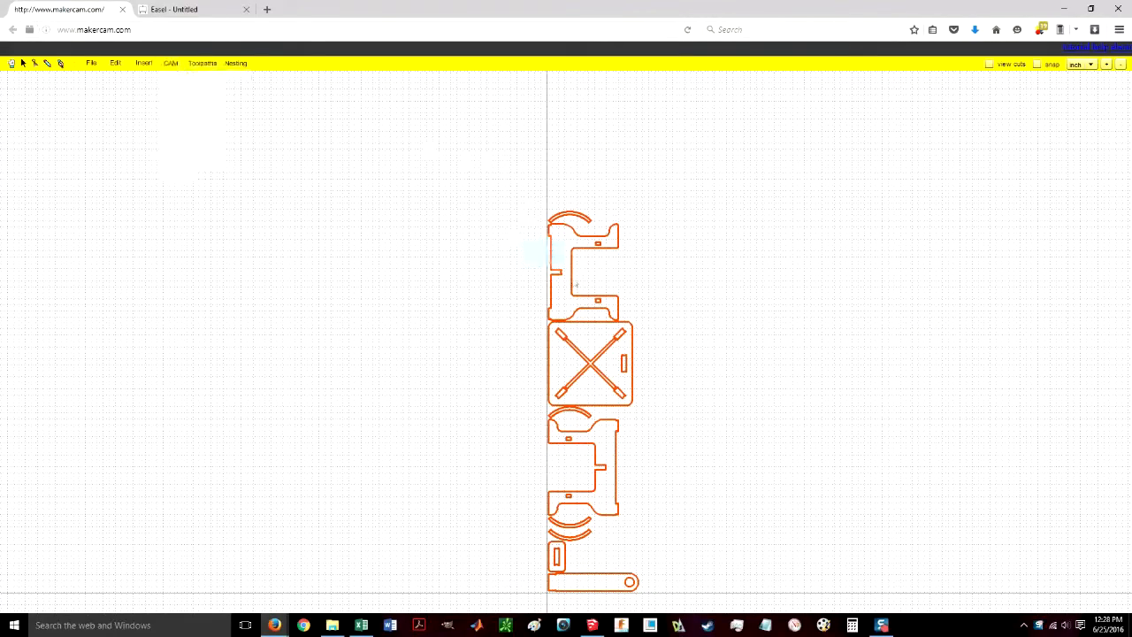
Select the top part, browse the Insert and Edit menus, and save as 'Stool4 Makercam'.
left_click(202, 62)
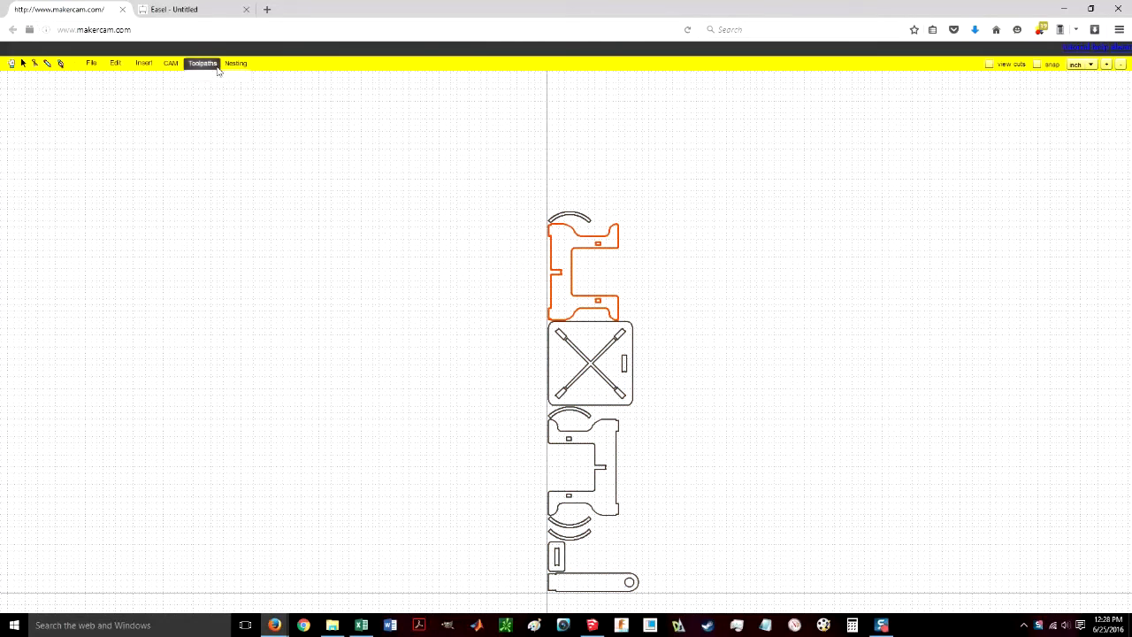
left_click(144, 63)
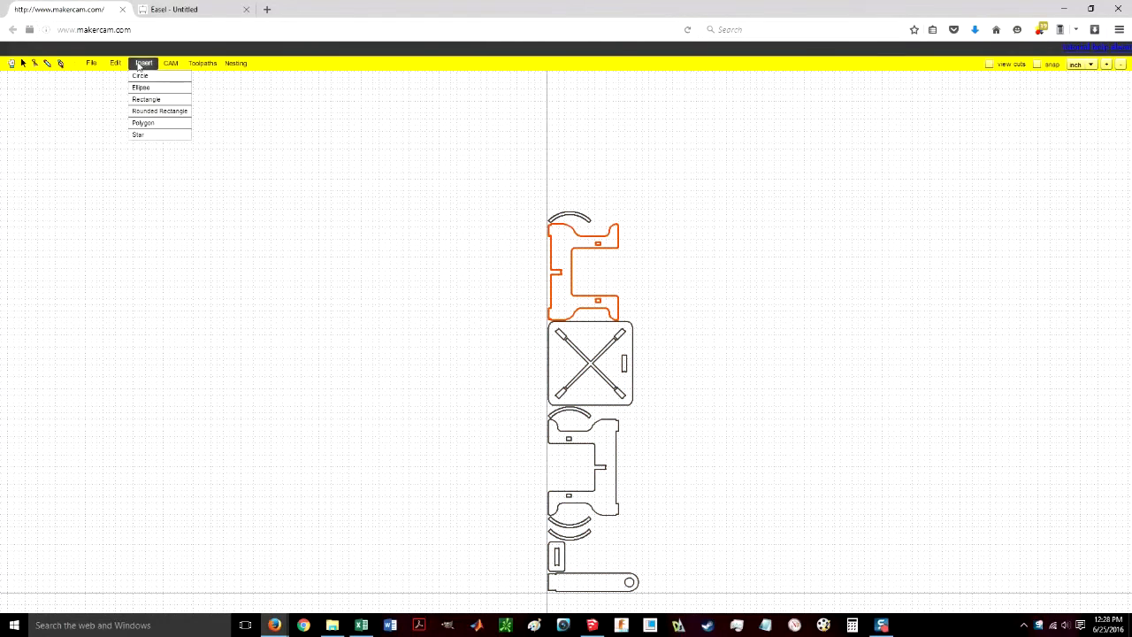
left_click(115, 63)
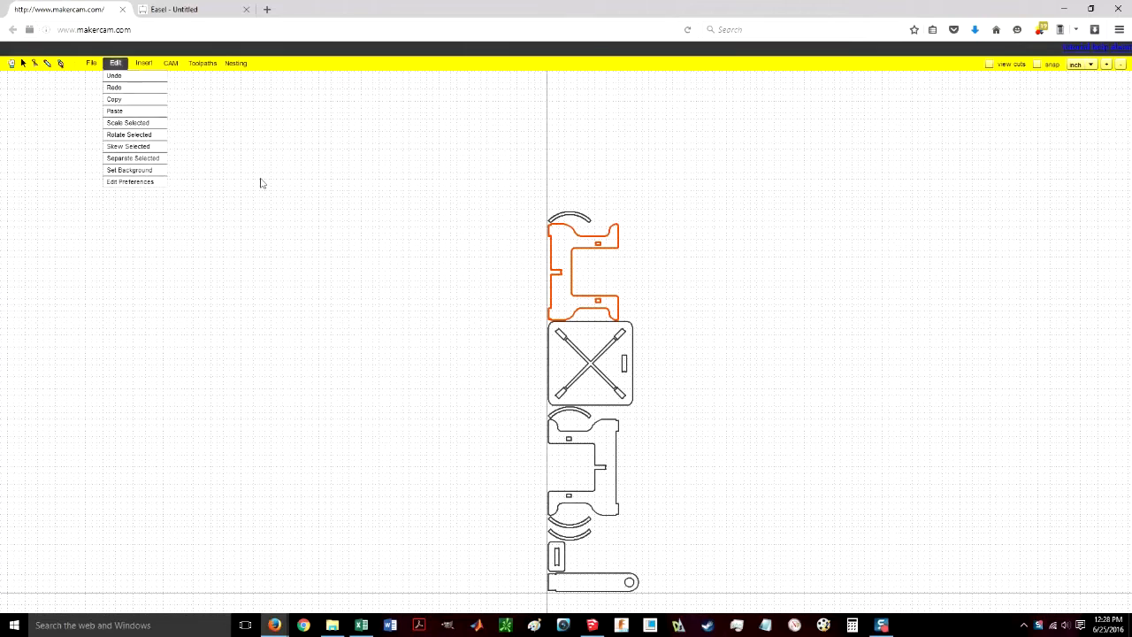
left_click(92, 63)
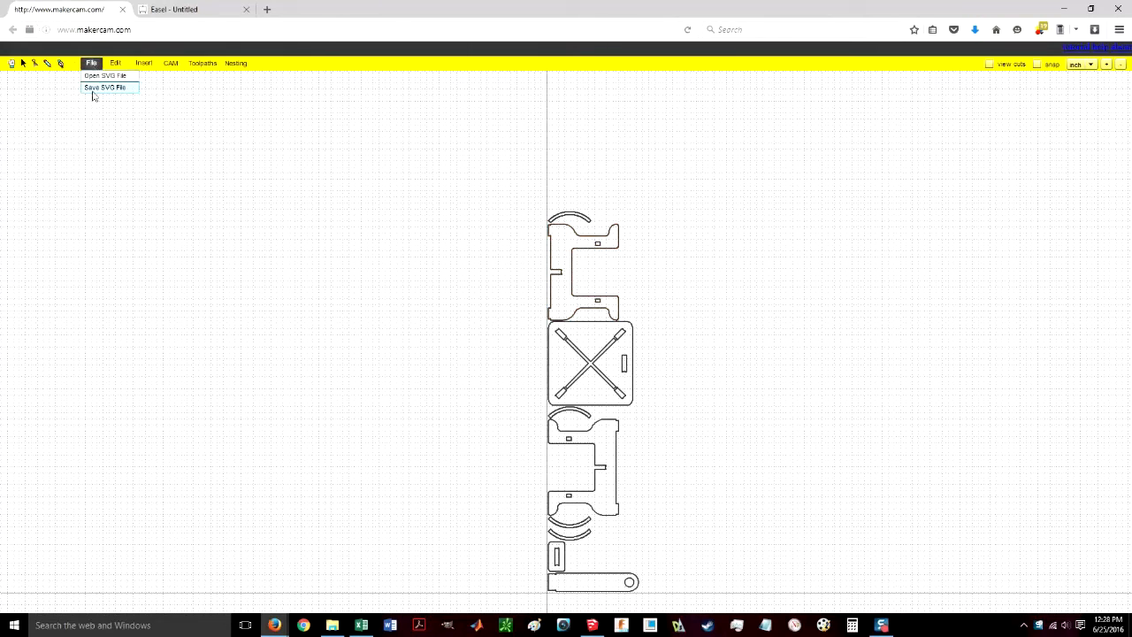
left_click(105, 88)
type("Stool4 Makercam")
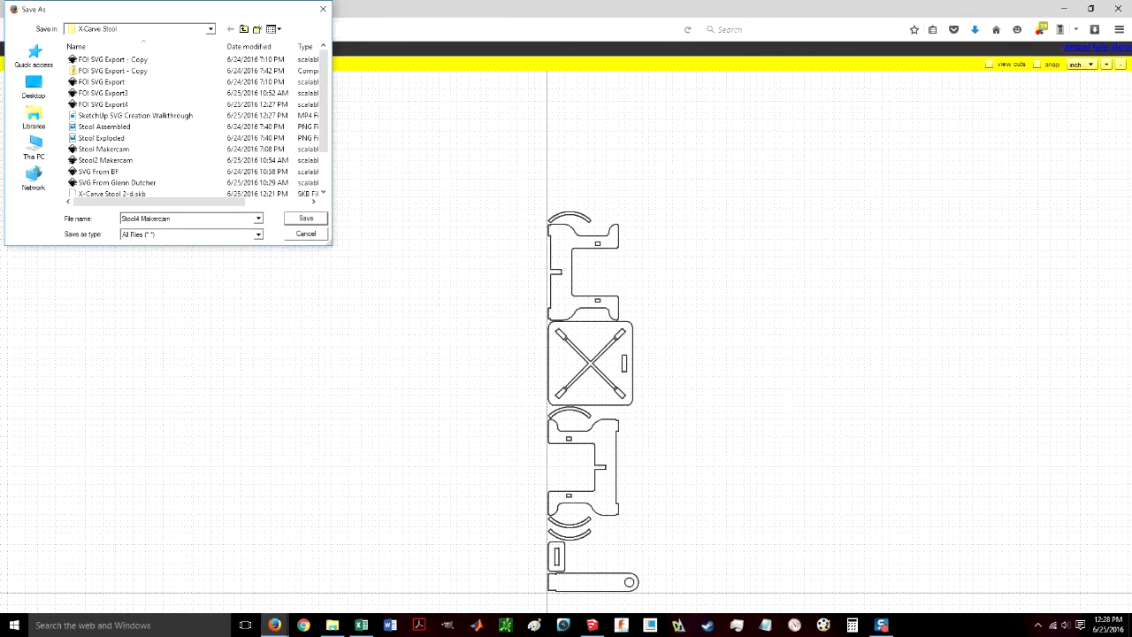
left_click(305, 217)
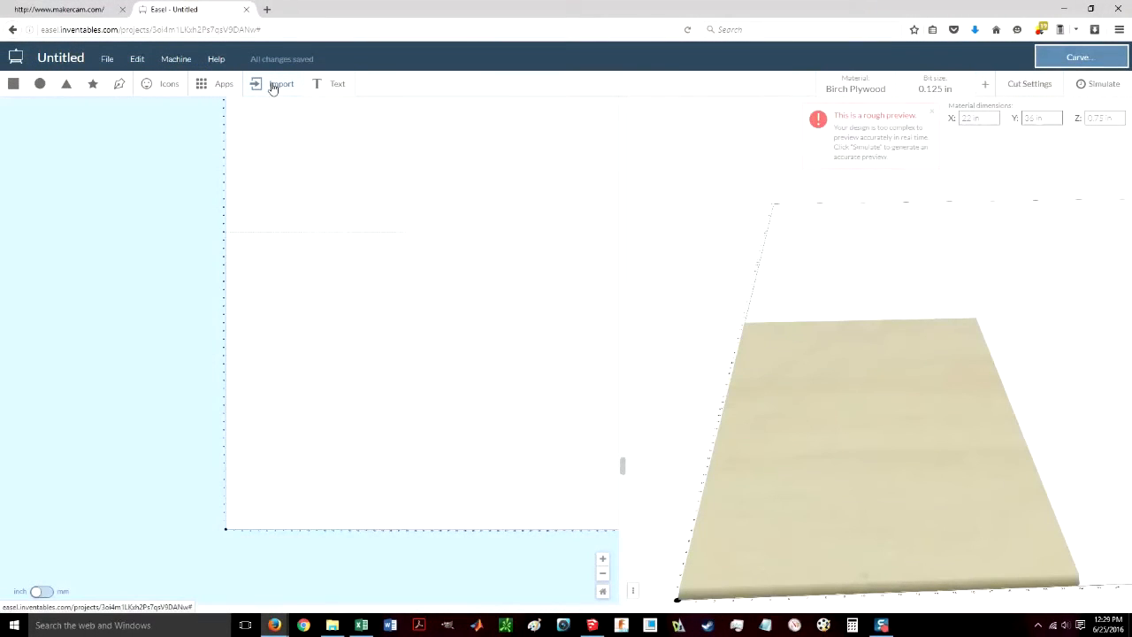
Import the Stool4 Makercam file into Easel through Import > SVG.
left_click(281, 83)
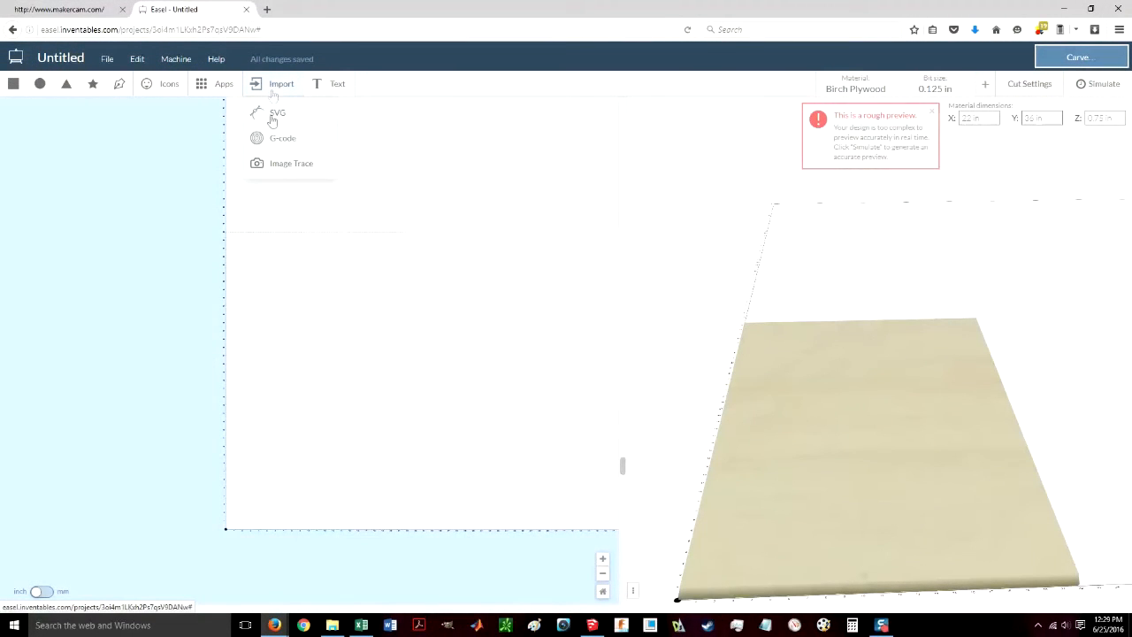
left_click(278, 112)
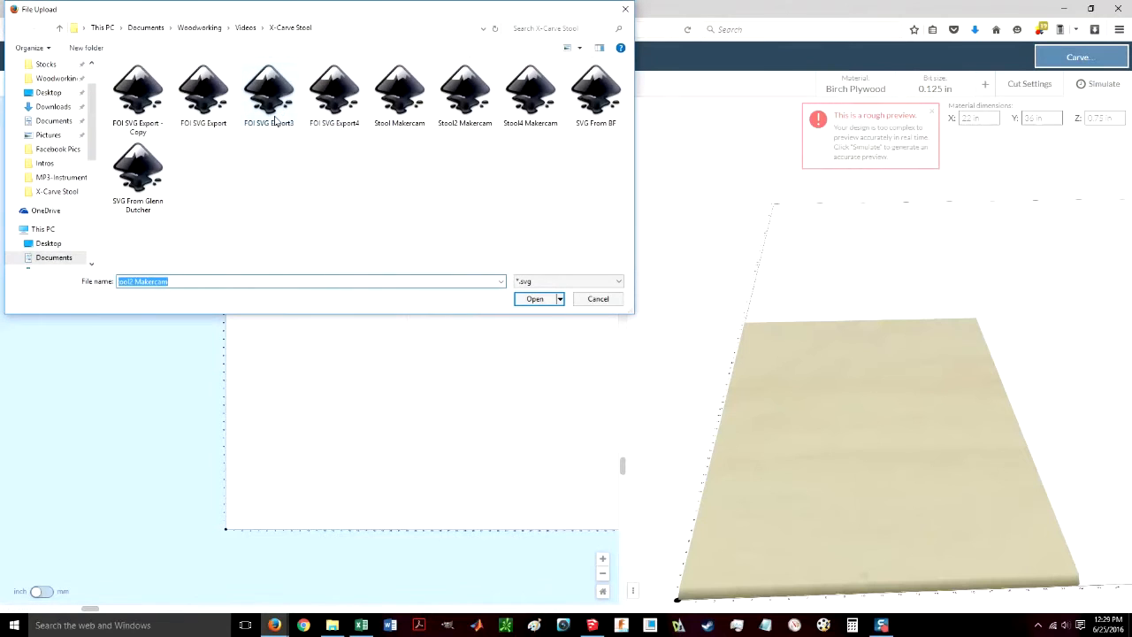
left_click(531, 88)
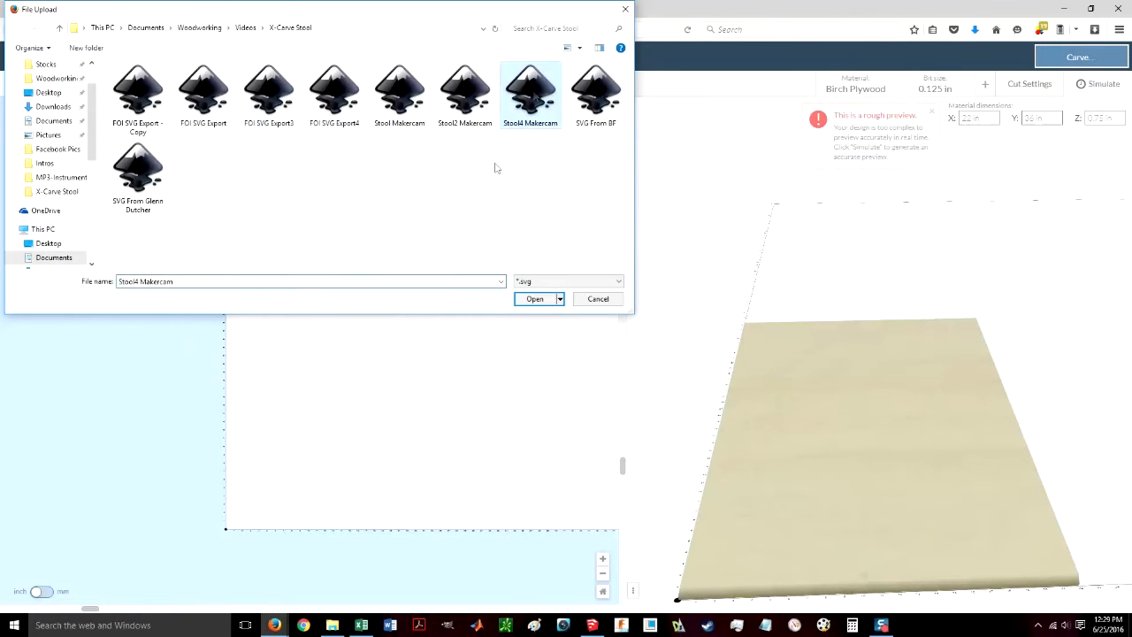
left_click(534, 298)
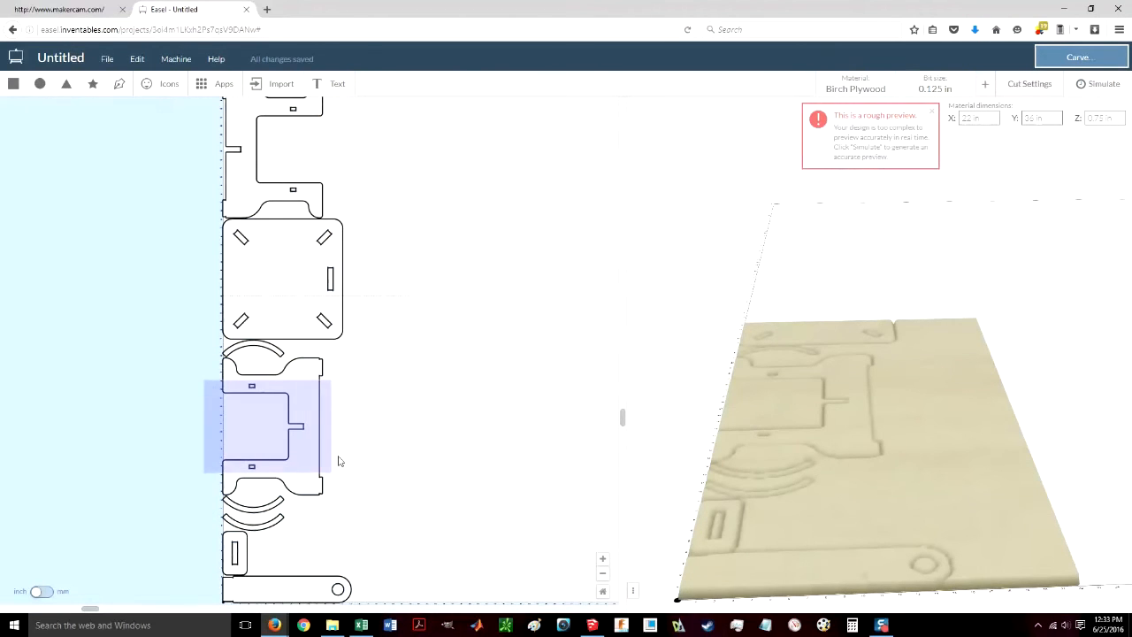
Select the small slotted part and give it an exact position in the Shape panel.
left_click(265, 425)
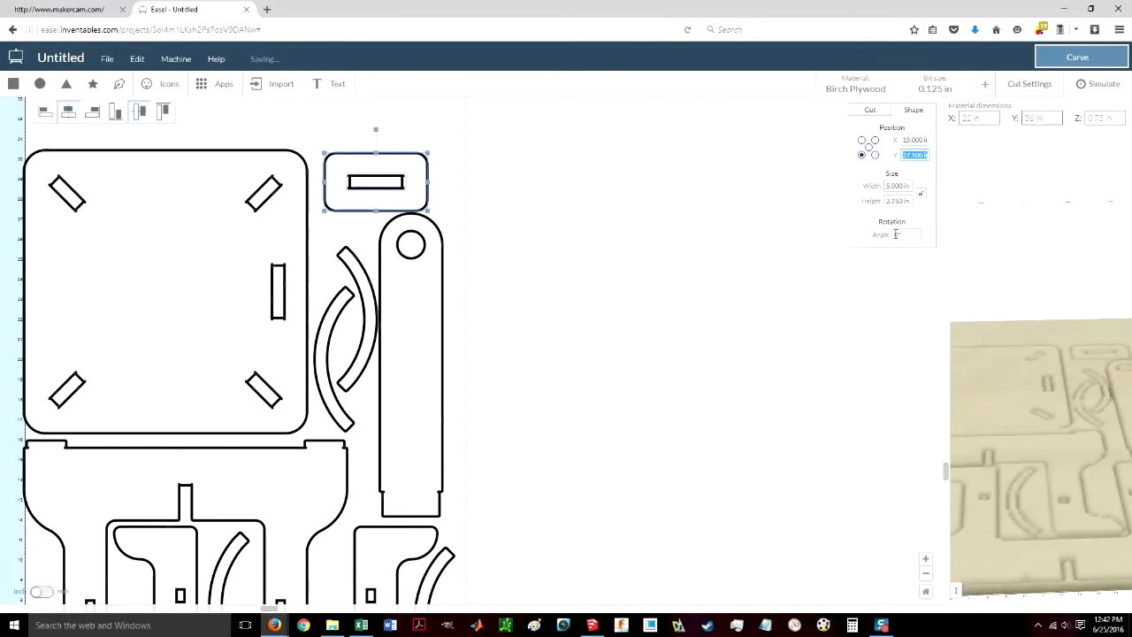
left_click(898, 185)
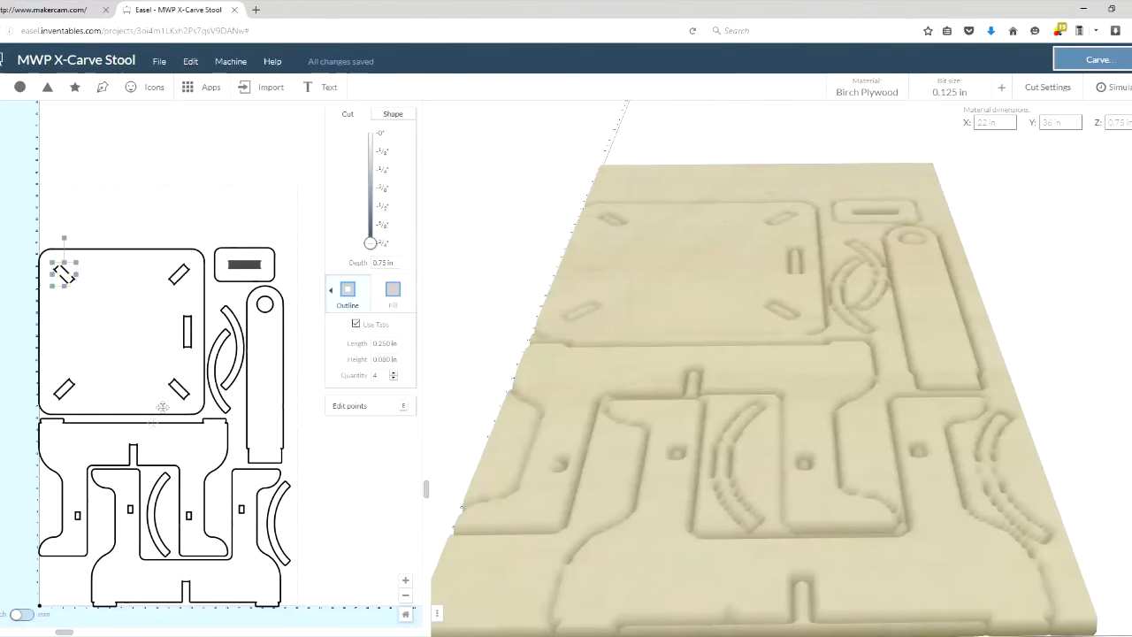
Set the seat slots to the Fill cut type, adjust their depth, and open the materials list.
left_click(393, 291)
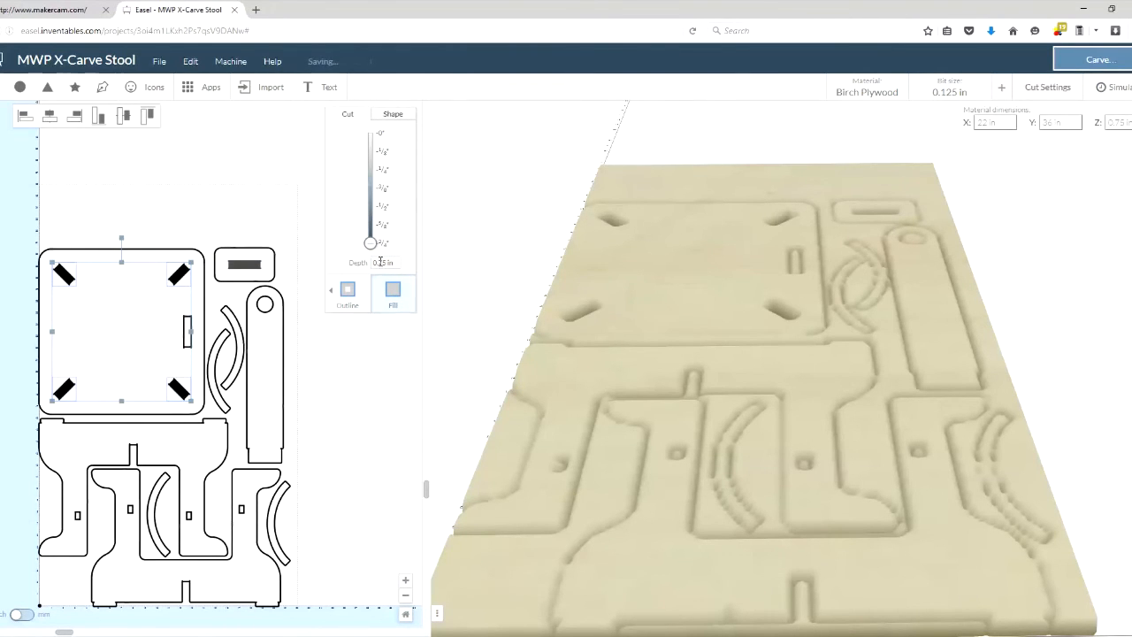
left_click_drag(369, 243, 370, 191)
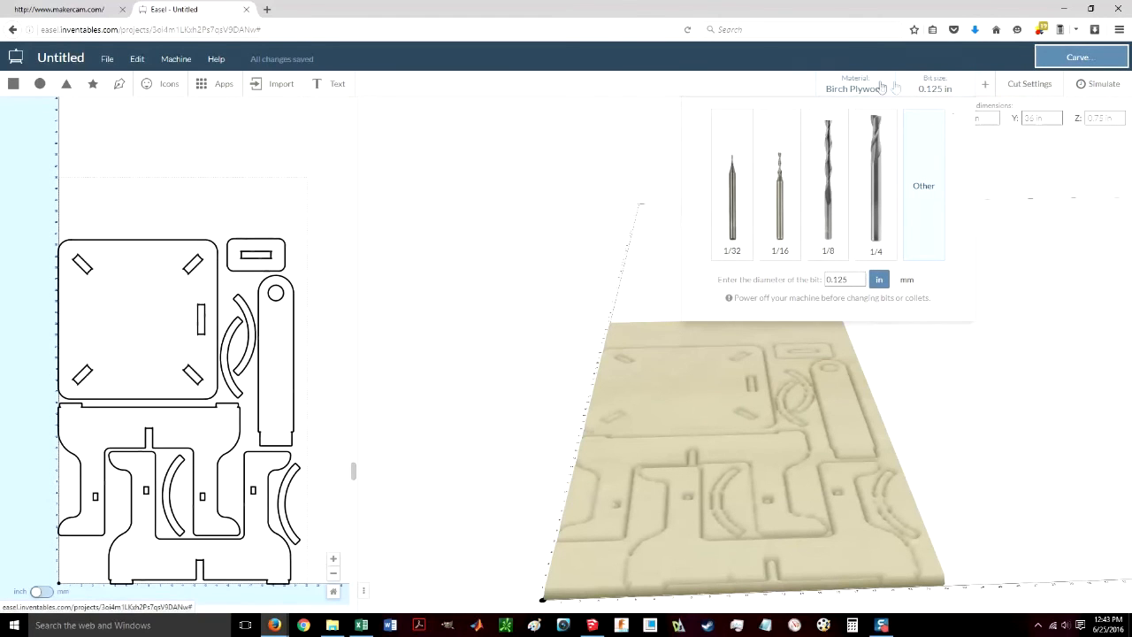
left_click(855, 83)
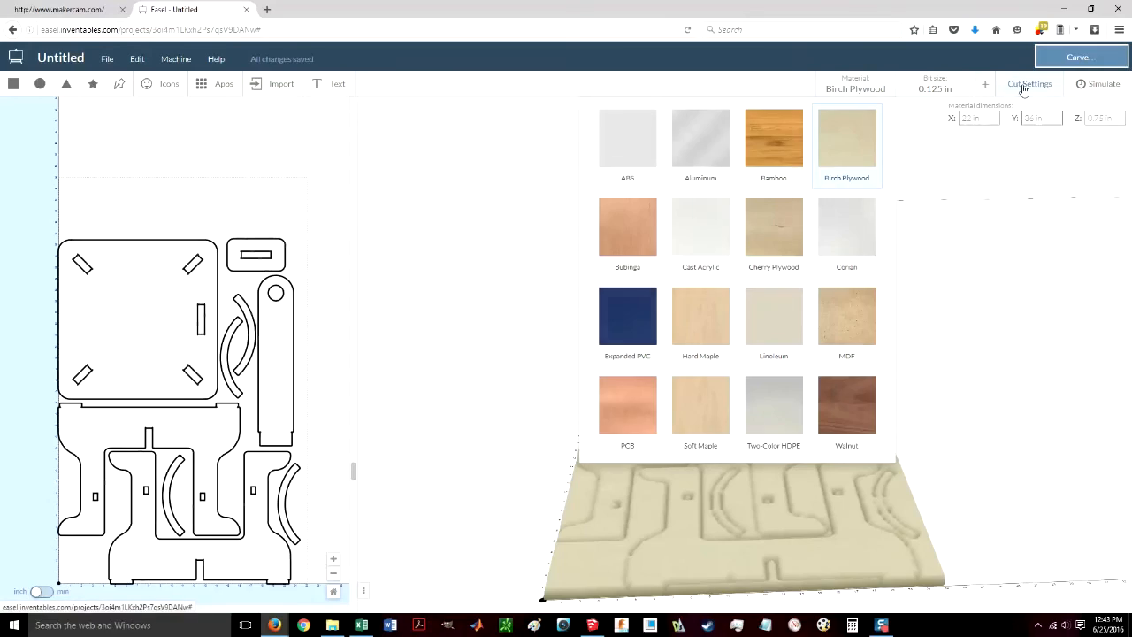